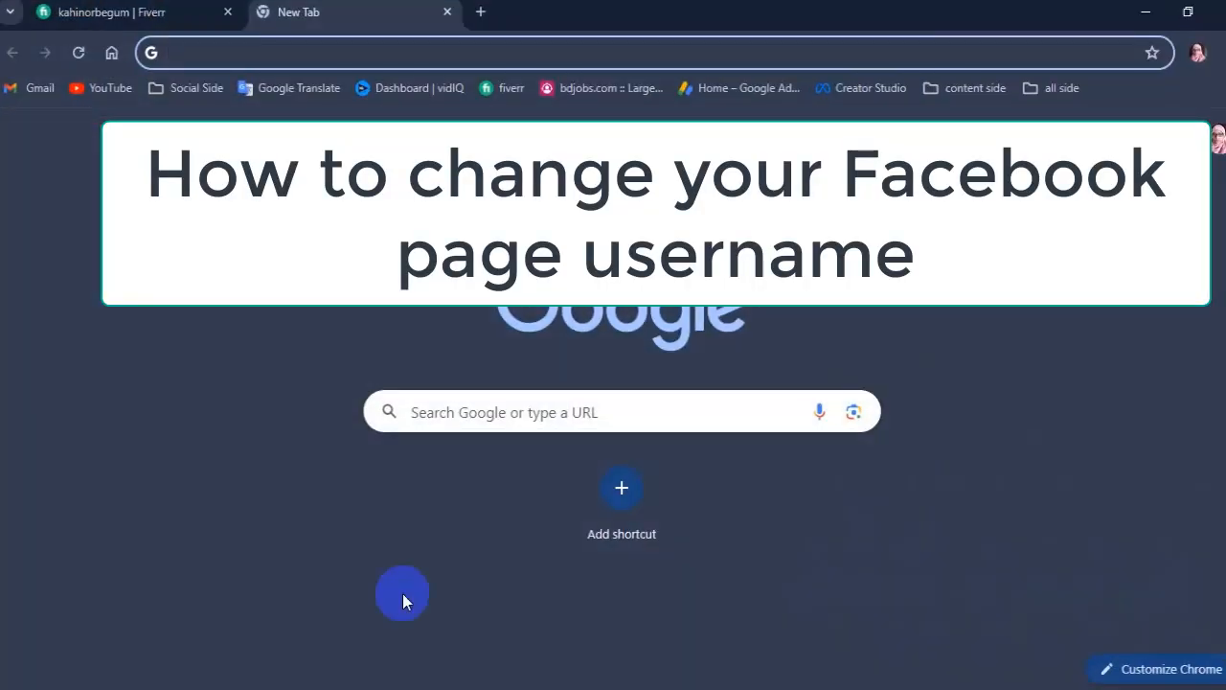
- Search Google for 'facebook' using the 'fa' suggestion
{"action": "type", "text": "fa"}
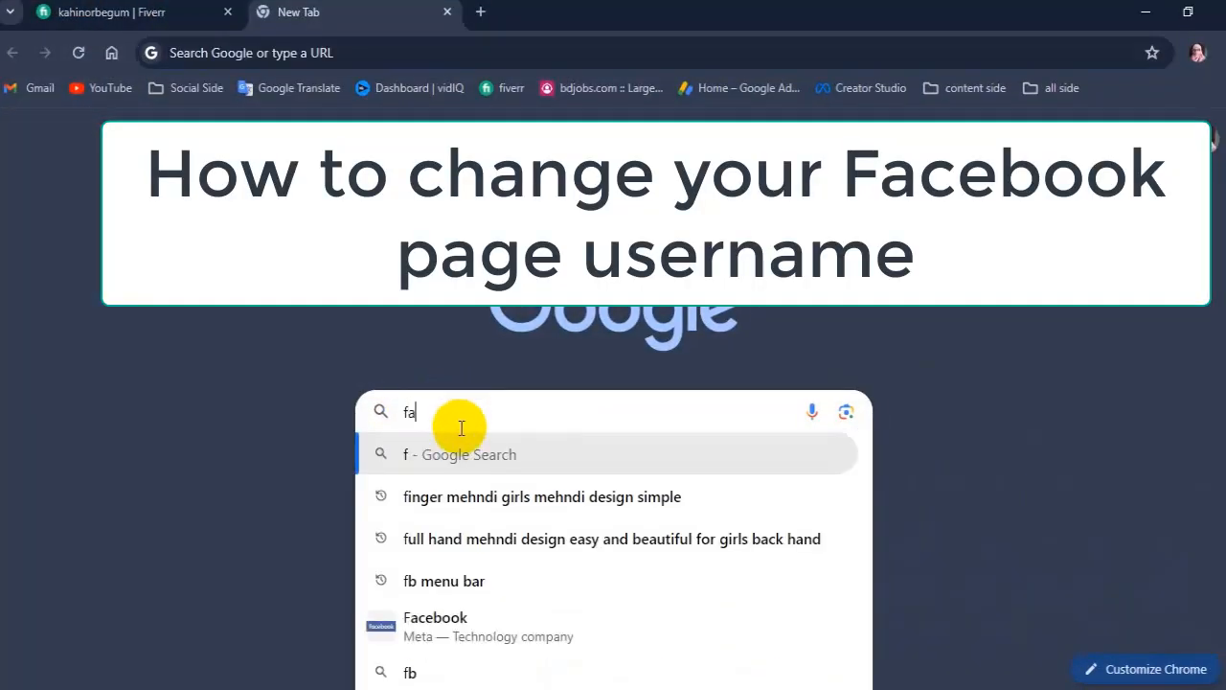
{"action": "key", "text": "Enter"}
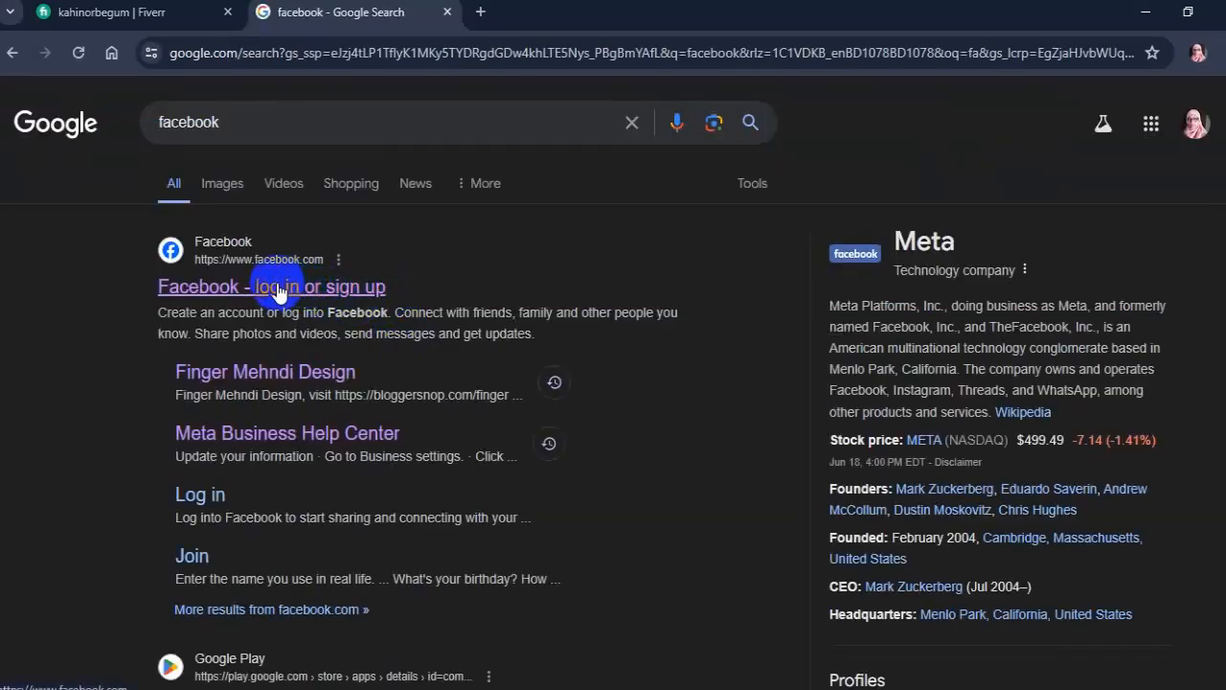
- Open Facebook from the results and switch the profile to the Tech Post page
{"action": "left_click", "coordinate": [271, 286]}
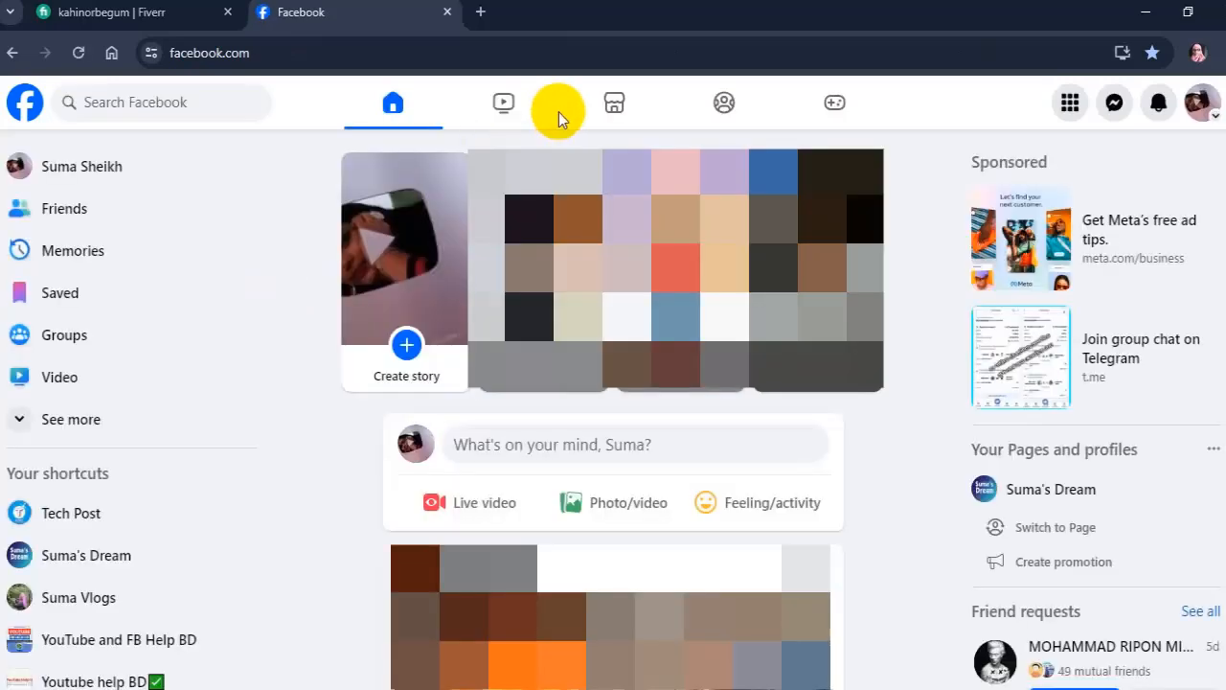
{"action": "mouse_move", "coordinate": [1202, 96]}
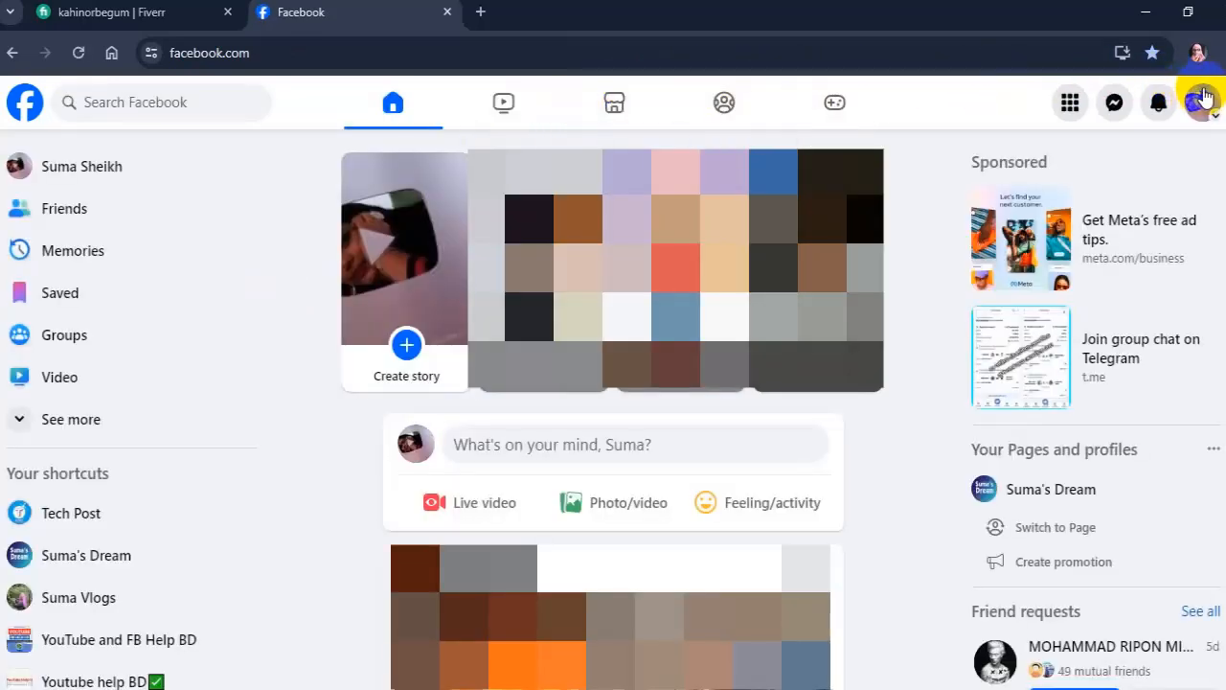
{"action": "left_click", "coordinate": [1201, 102]}
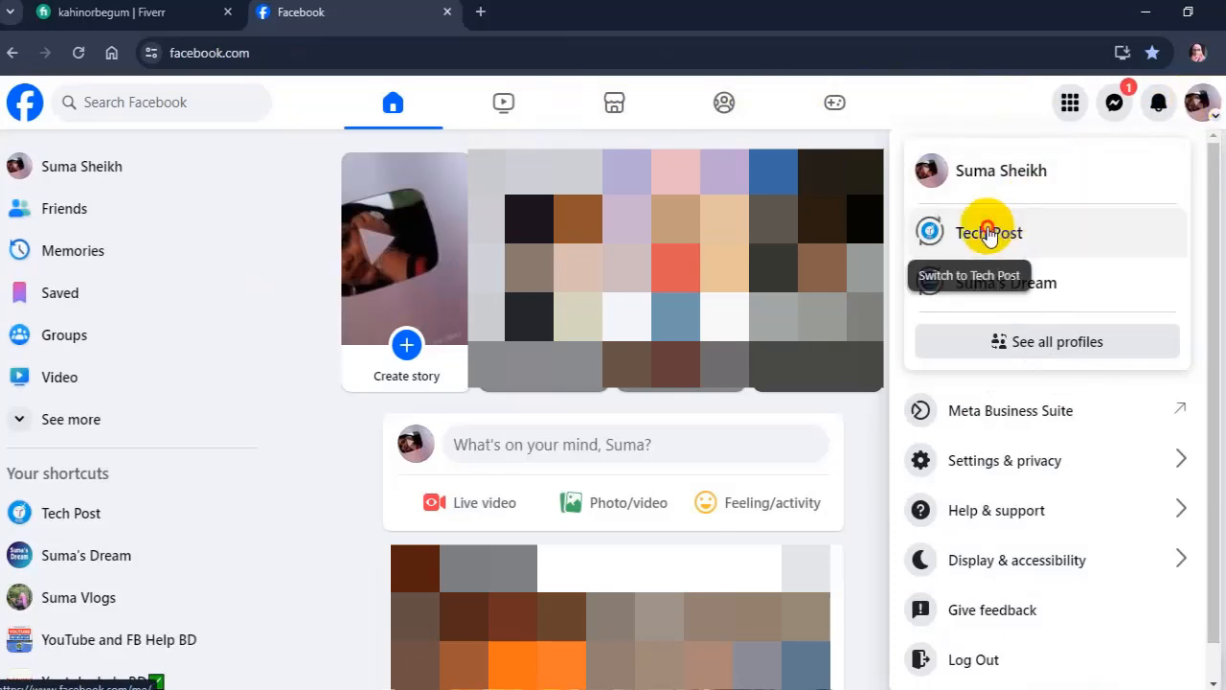
{"action": "left_click", "coordinate": [988, 232]}
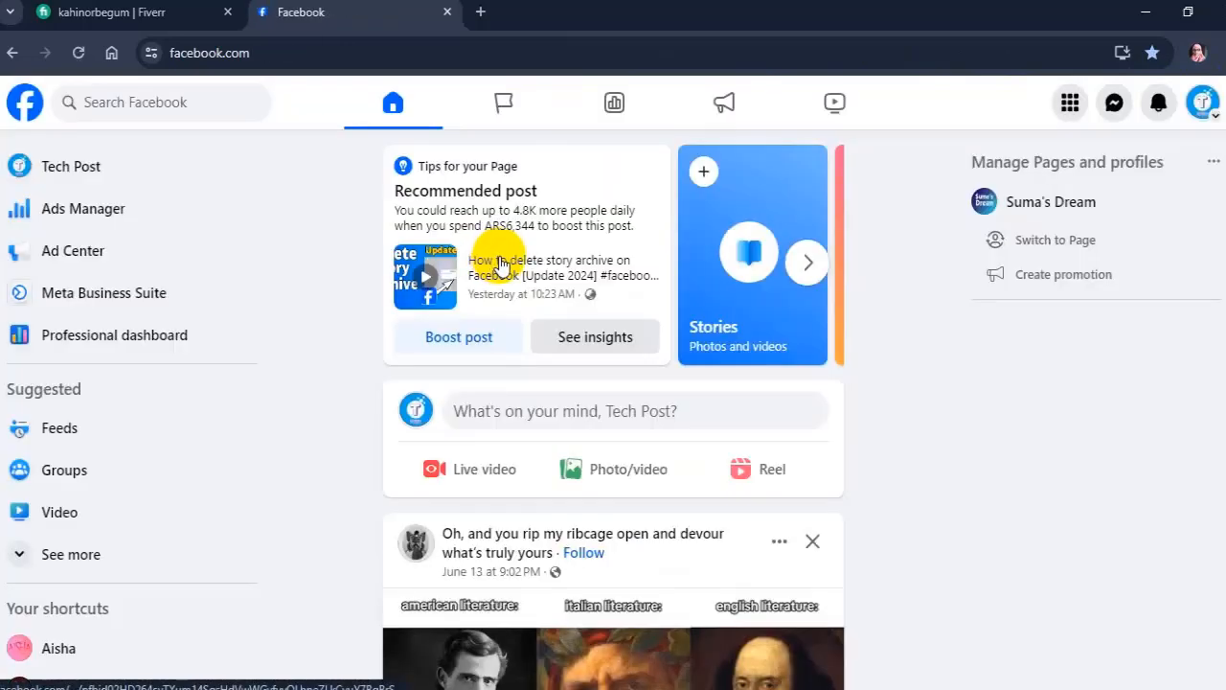
- Open the Tech Post page and go to its Settings under Manage Page
{"action": "left_click", "coordinate": [71, 165]}
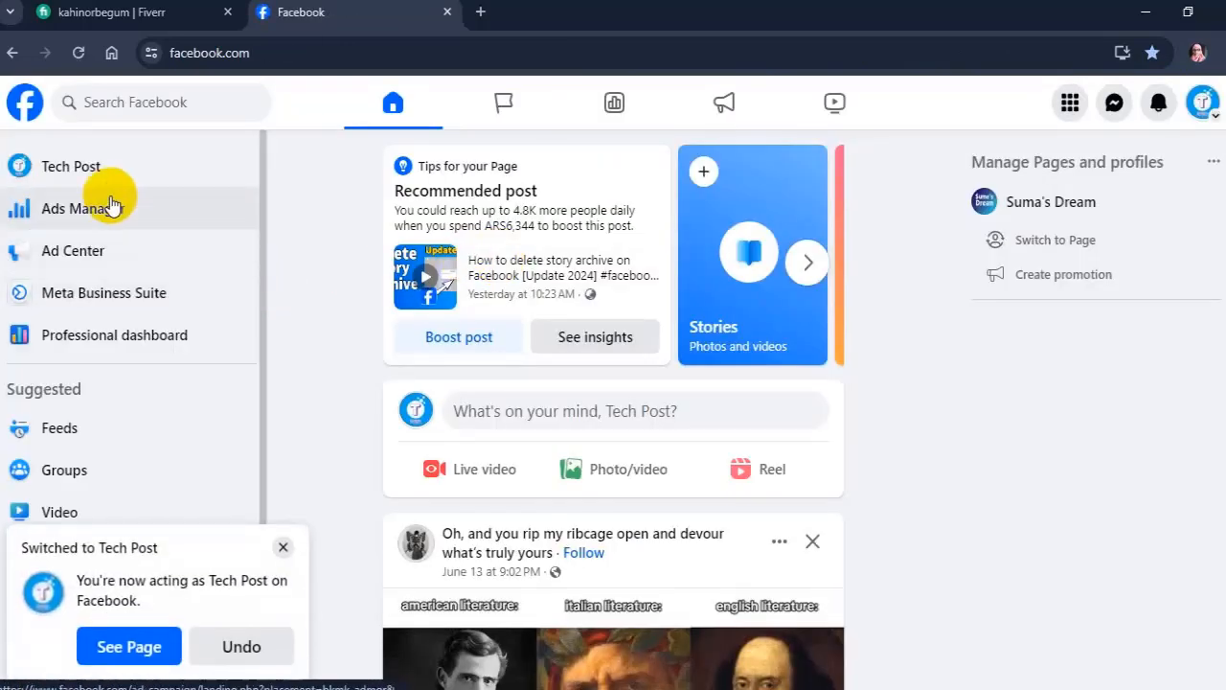
{"action": "mouse_move", "coordinate": [71, 166]}
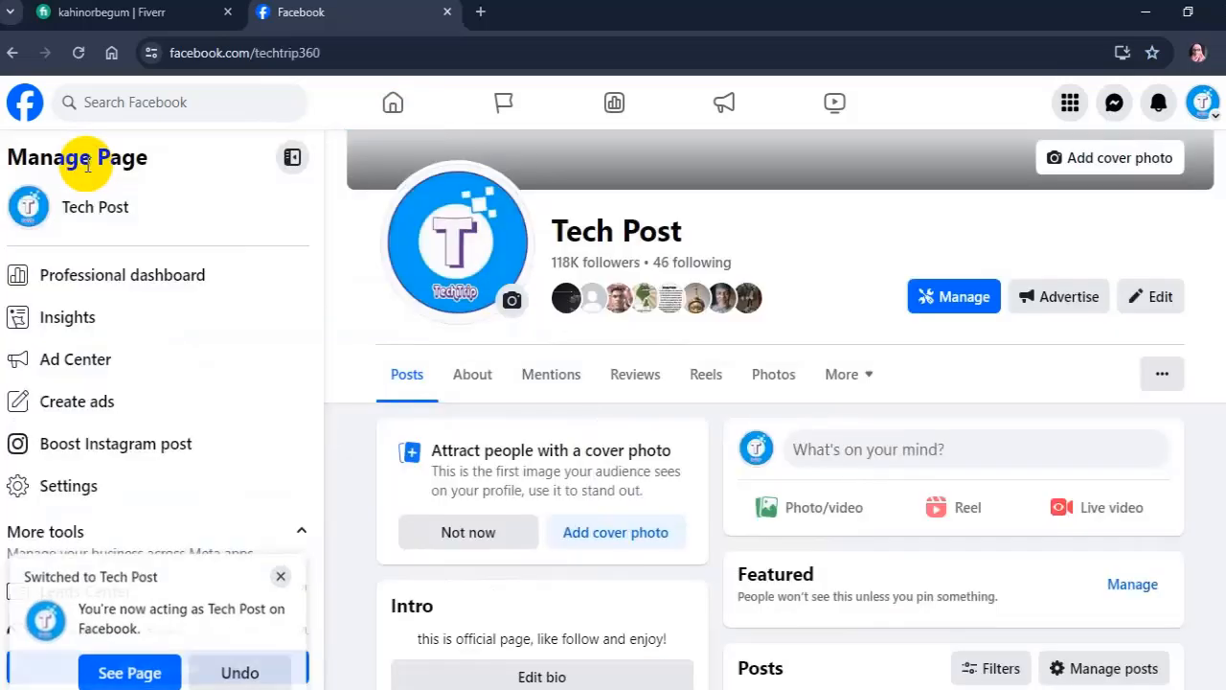
{"action": "left_click", "coordinate": [68, 485]}
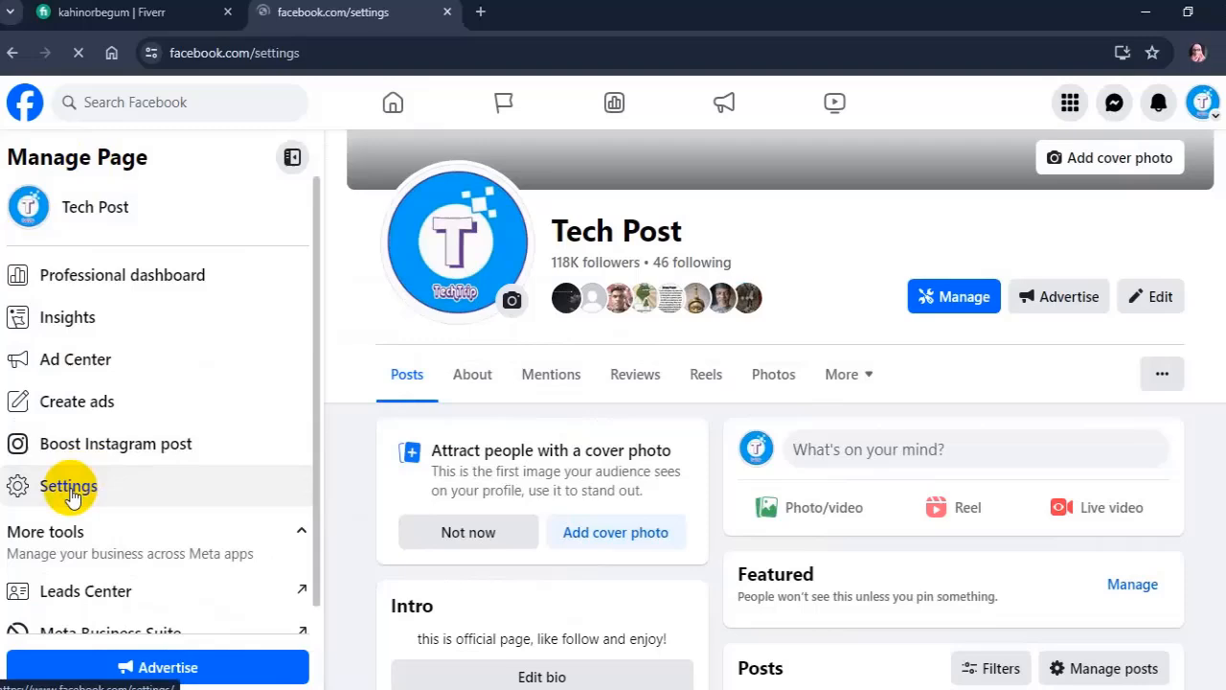
{"action": "left_click", "coordinate": [68, 485]}
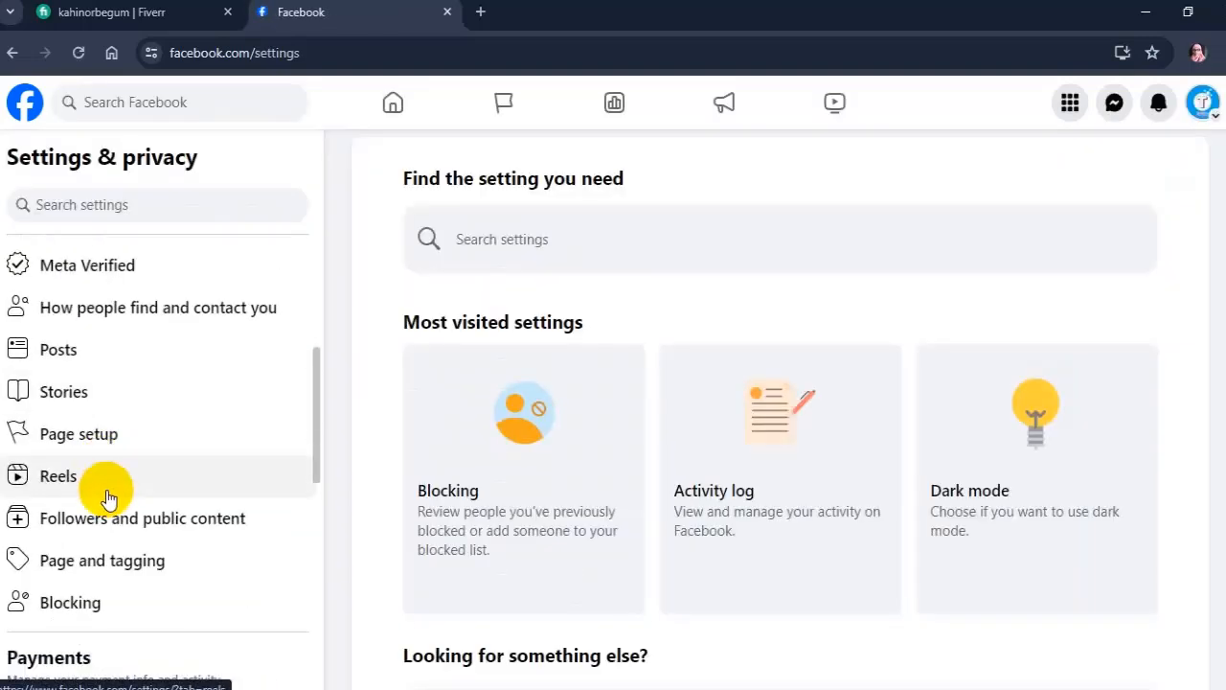
- Under Page setup, view the Name entry to reach General Page settings
{"action": "left_click", "coordinate": [78, 432]}
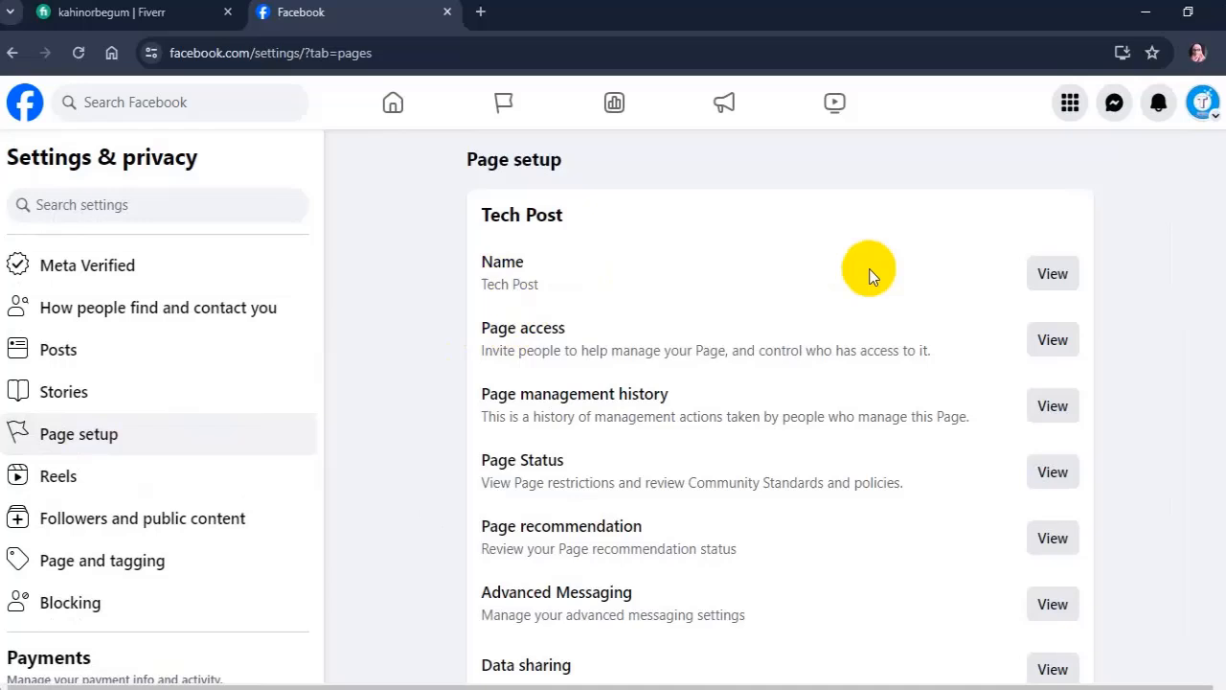
{"action": "left_click", "coordinate": [1052, 273]}
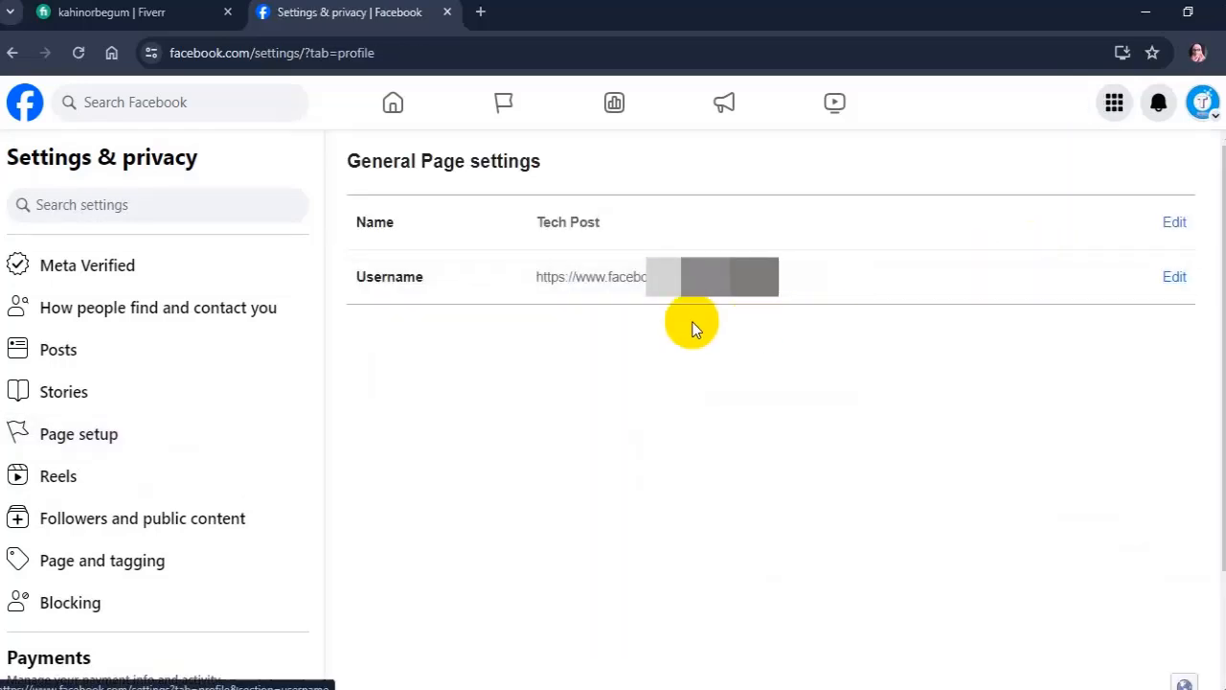
{"action": "mouse_move", "coordinate": [585, 283]}
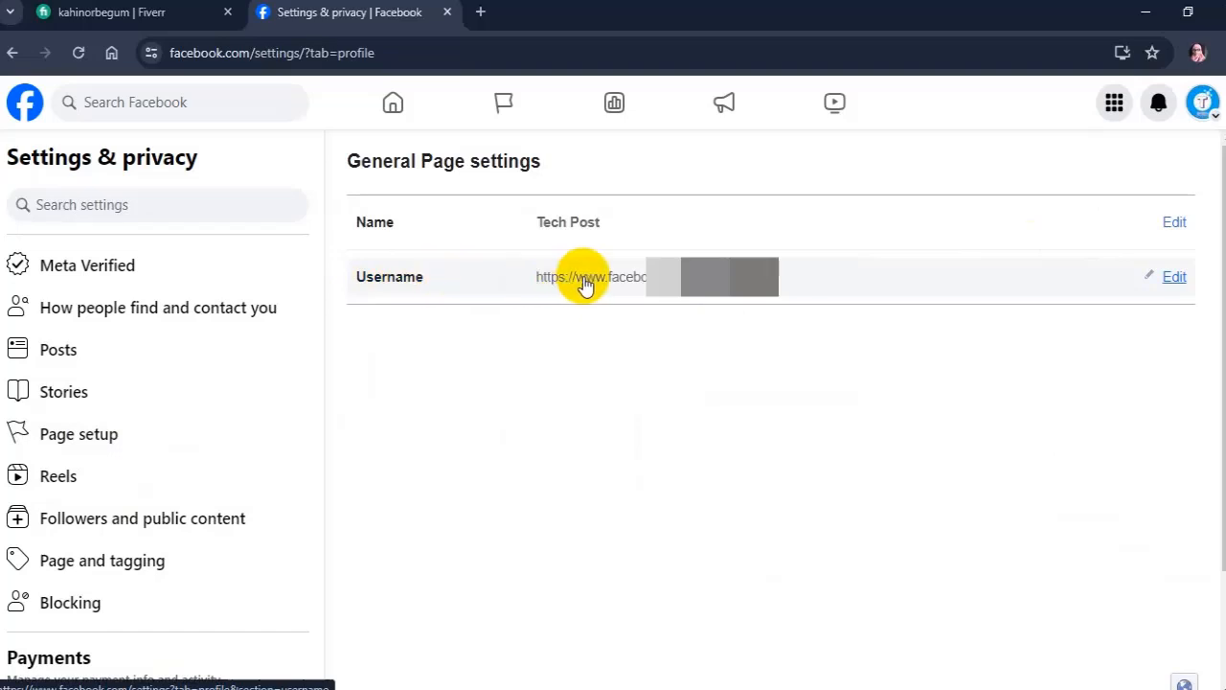
{"action": "mouse_move", "coordinate": [1174, 277]}
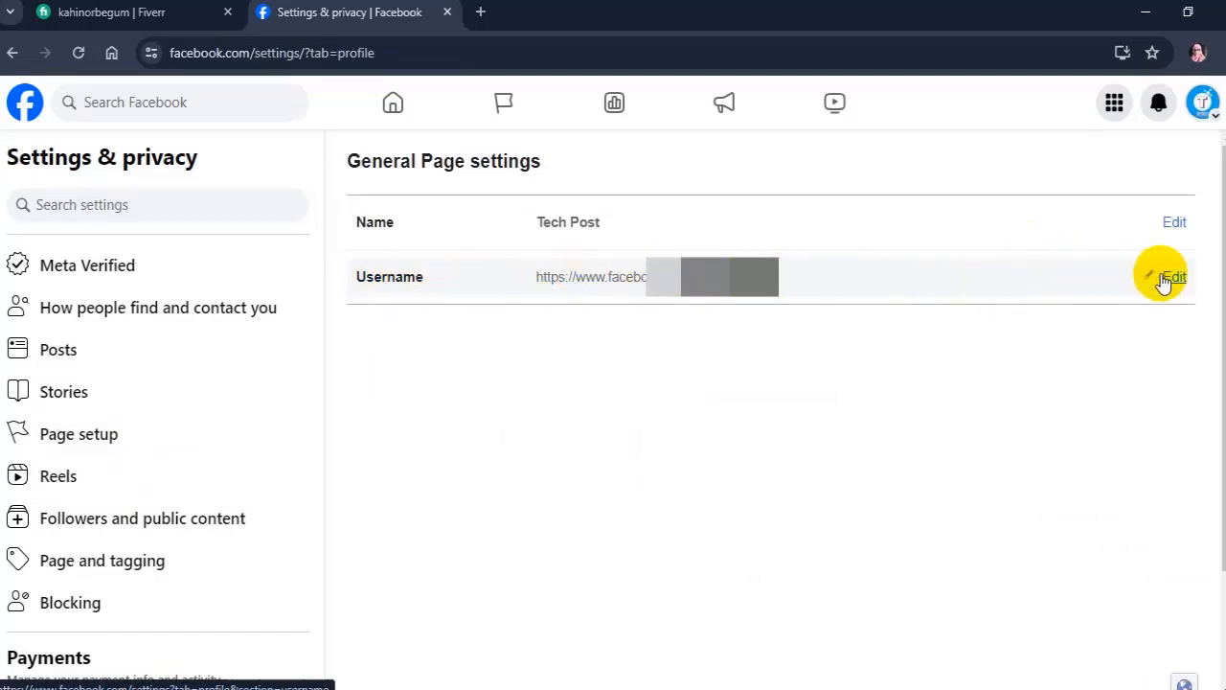
- Edit the Tech Post username by adding '0' until available, and save changes
{"action": "left_click", "coordinate": [1173, 276]}
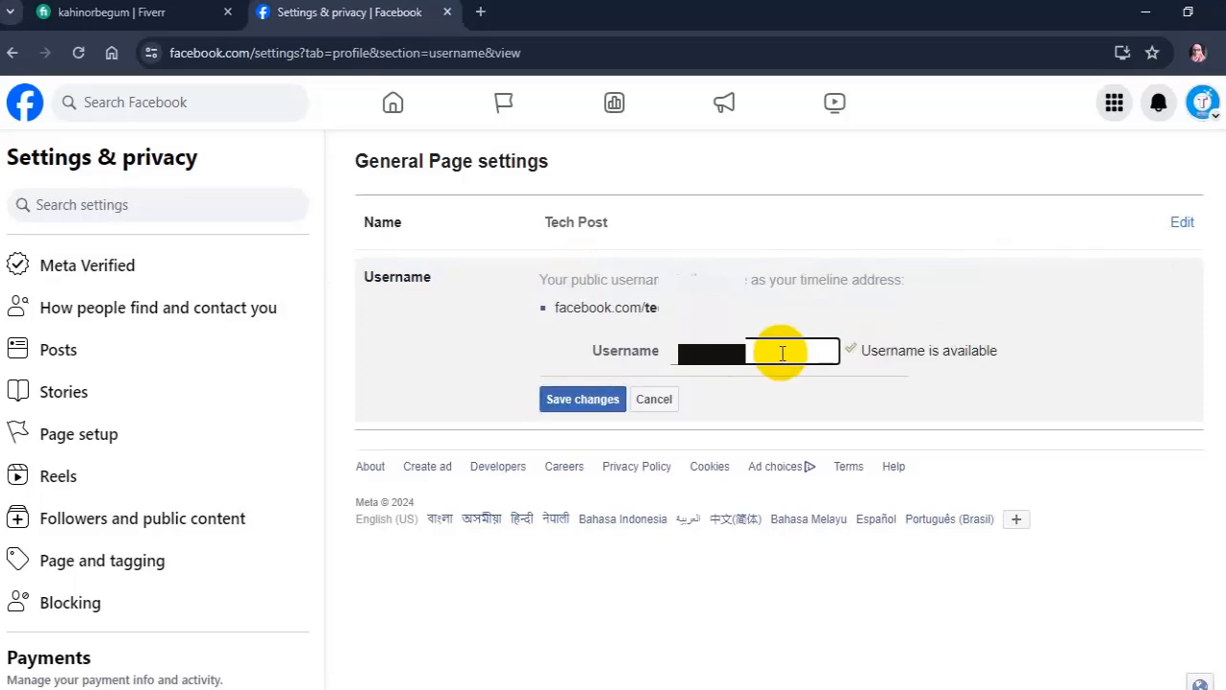
{"action": "type", "text": "0"}
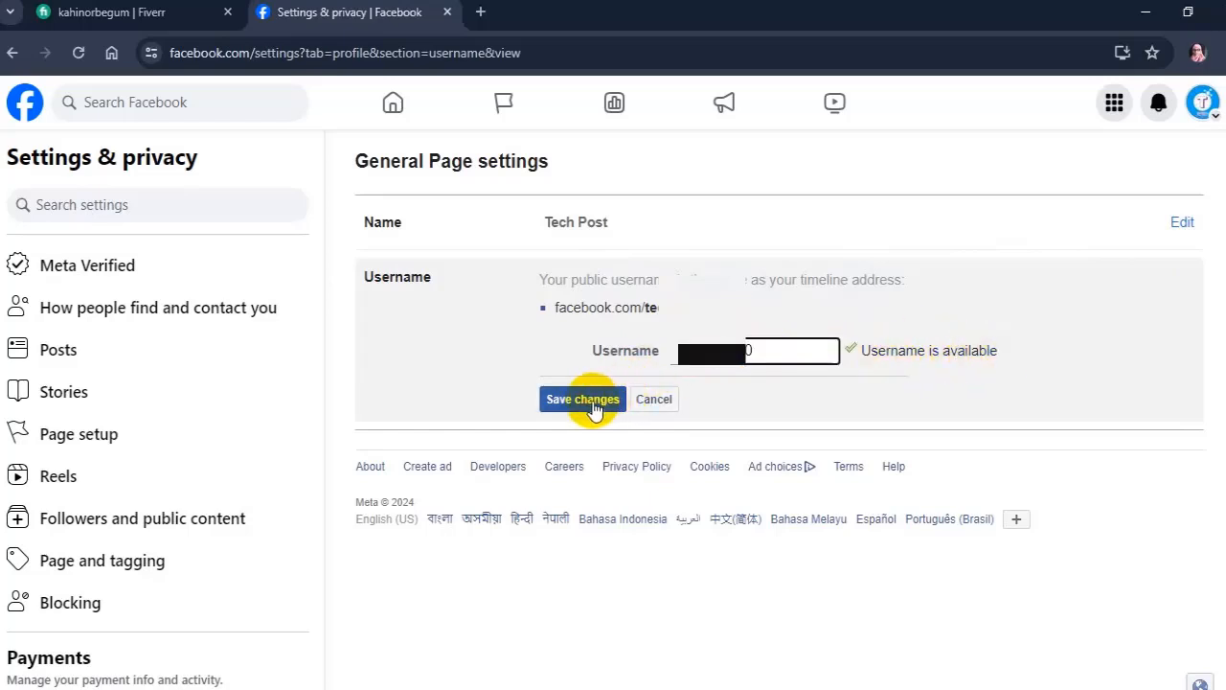
{"action": "left_click", "coordinate": [583, 400]}
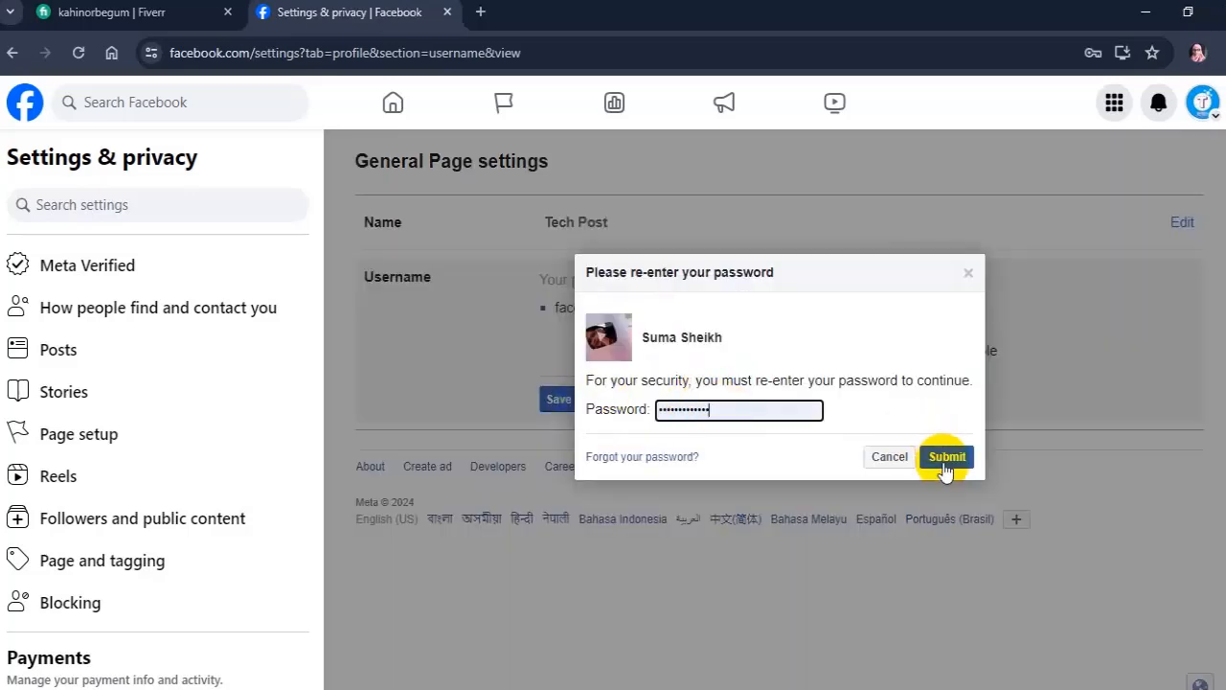
- Submit the password re-entry dialog to finalize the username change
{"action": "left_click", "coordinate": [946, 456]}
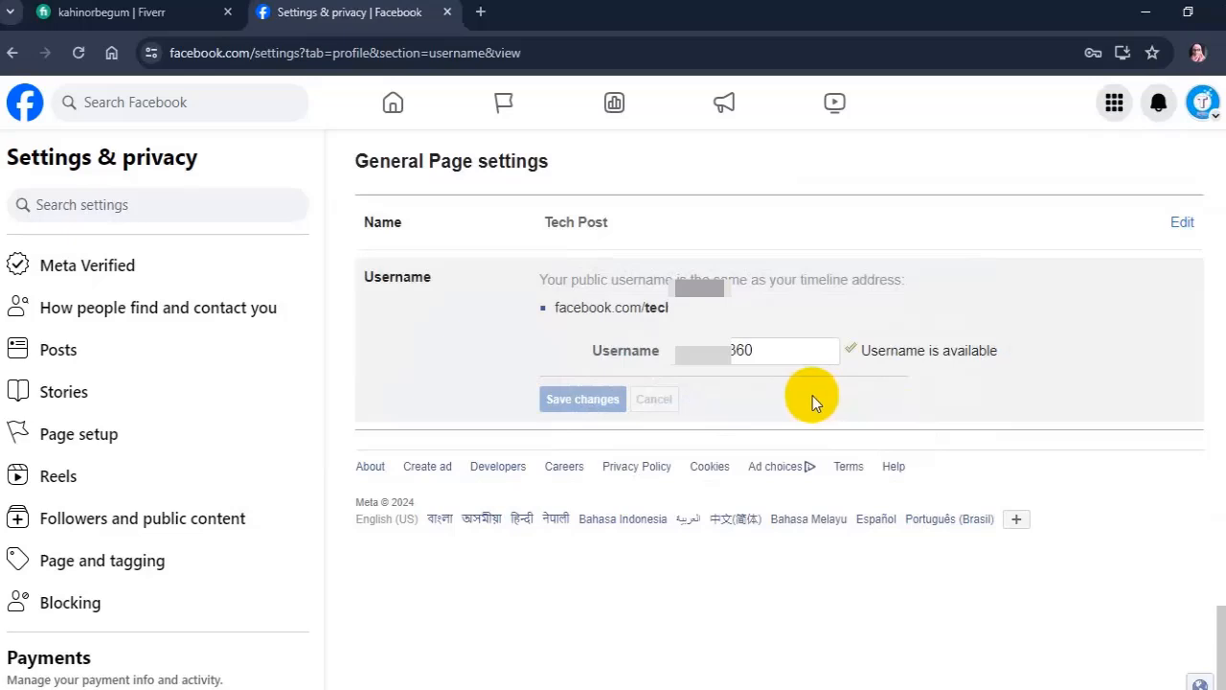
{"action": "left_click", "coordinate": [581, 398]}
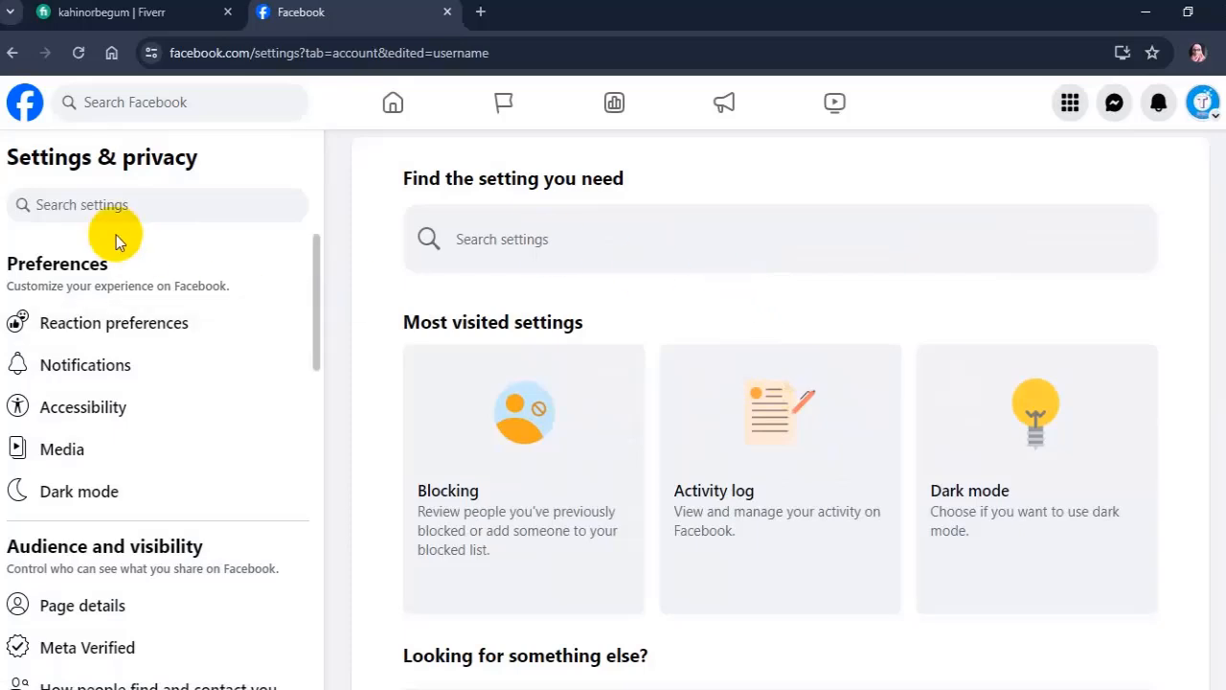
- Scroll the settings sidebar and reopen the Page setup section
{"action": "scroll", "scroll_direction": "down", "scroll_amount": 3}
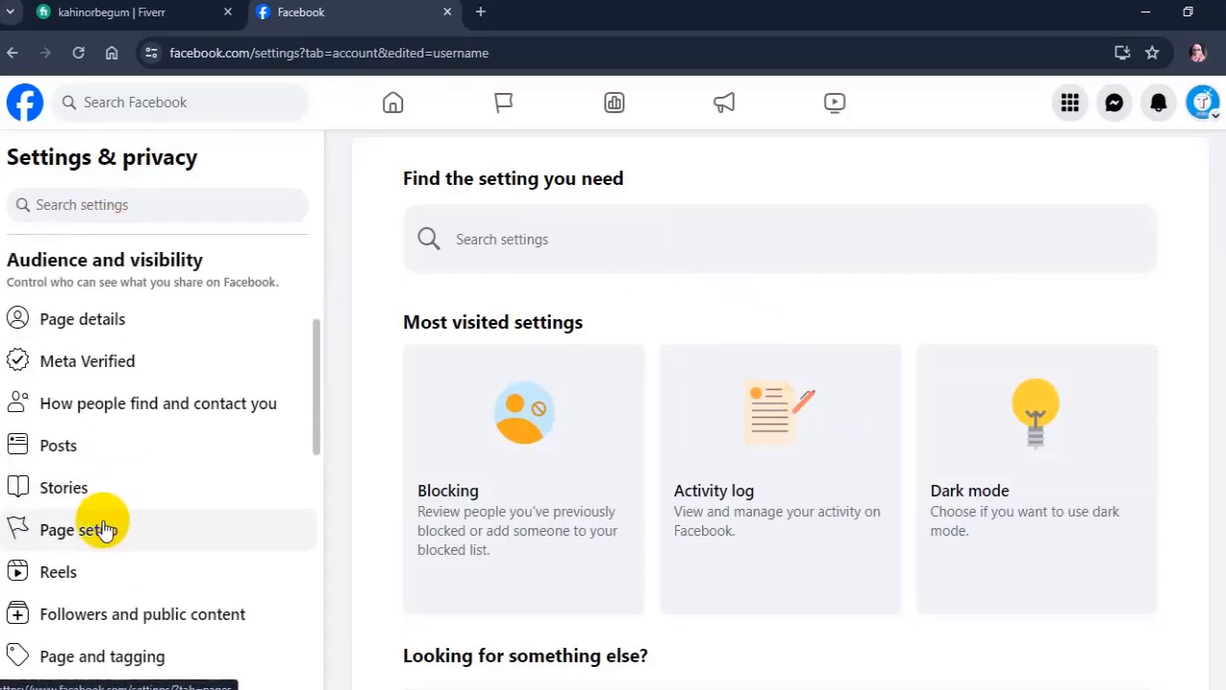
{"action": "left_click", "coordinate": [77, 529]}
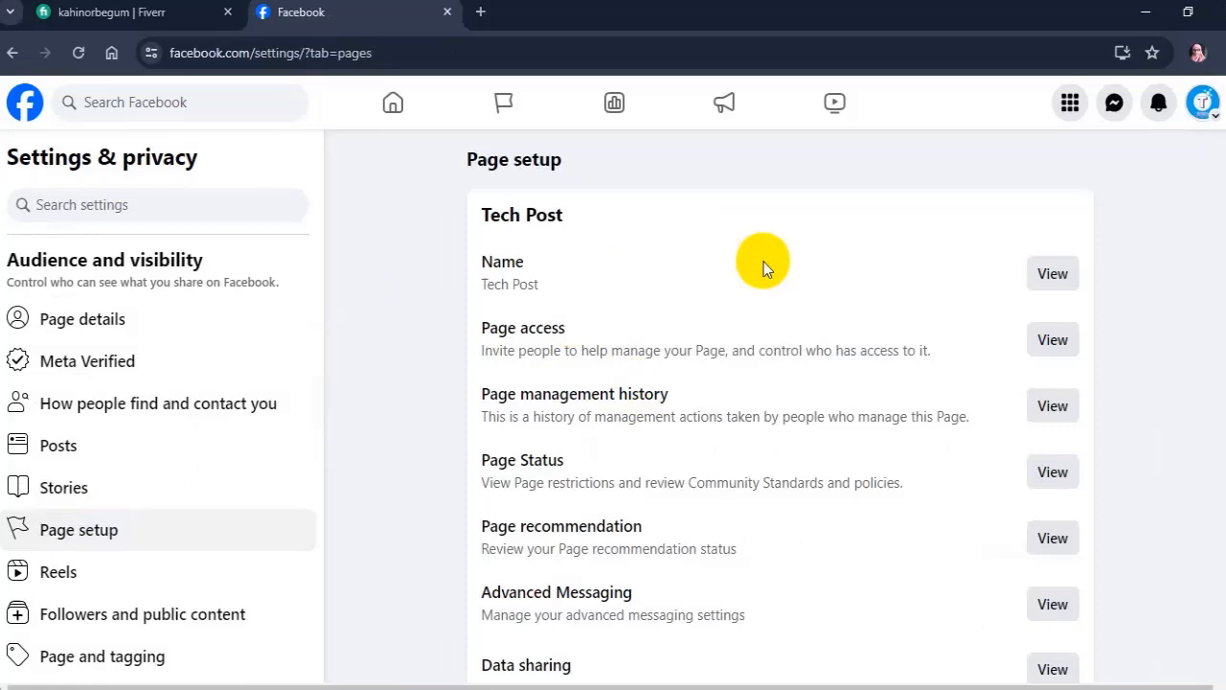